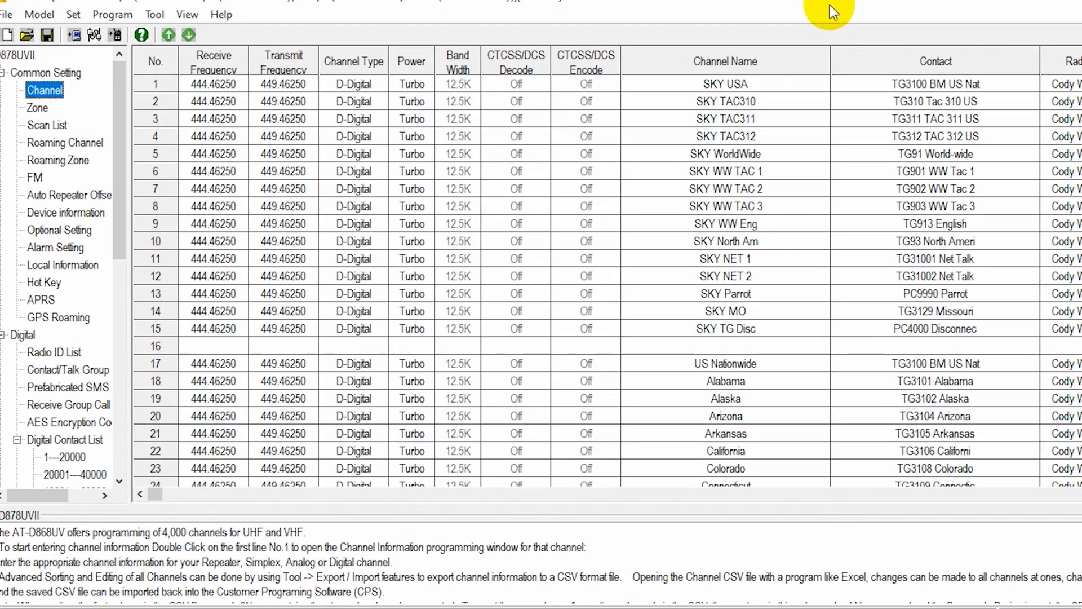
pyautogui.moveTo(779, 132)
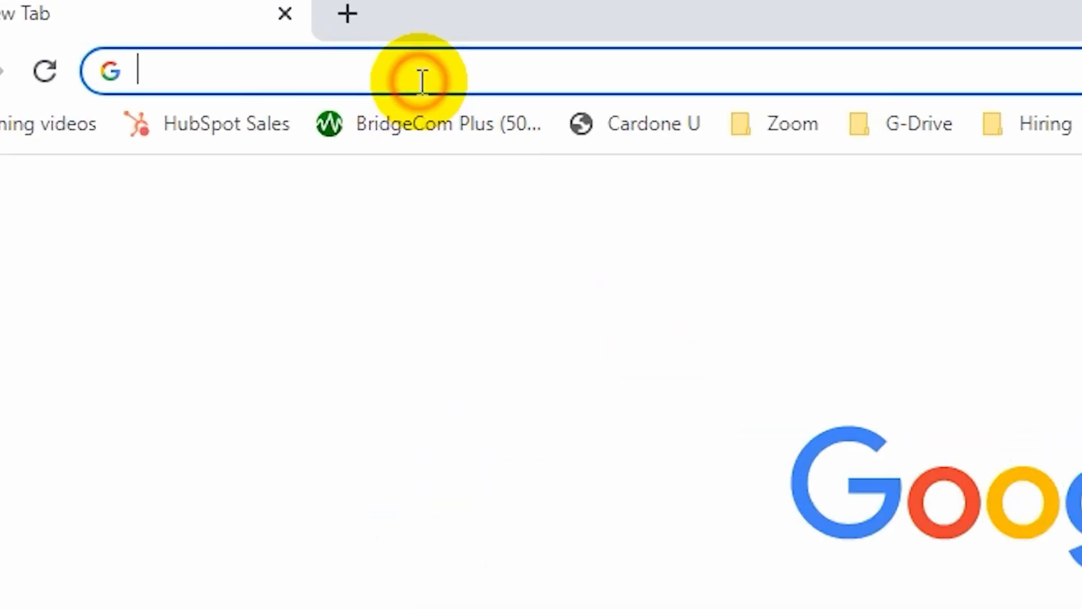
# Browse RepeaterBook's North American directory to Missouri's DMR repeater map and dismiss the ad
pyautogui.write('repeaterbook.com/index.php/en-us/')
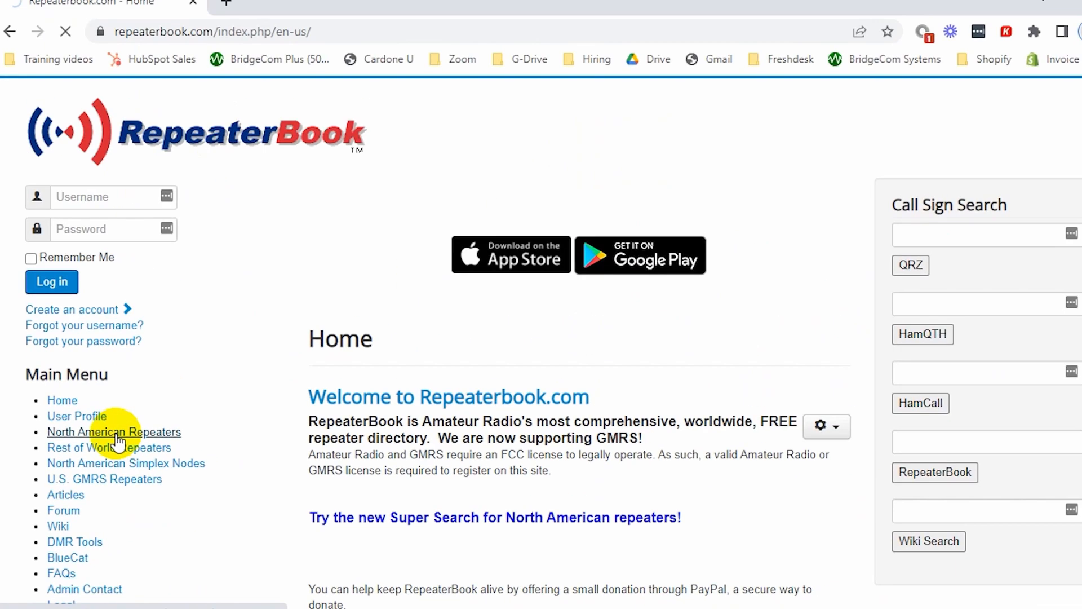
pyautogui.click(114, 431)
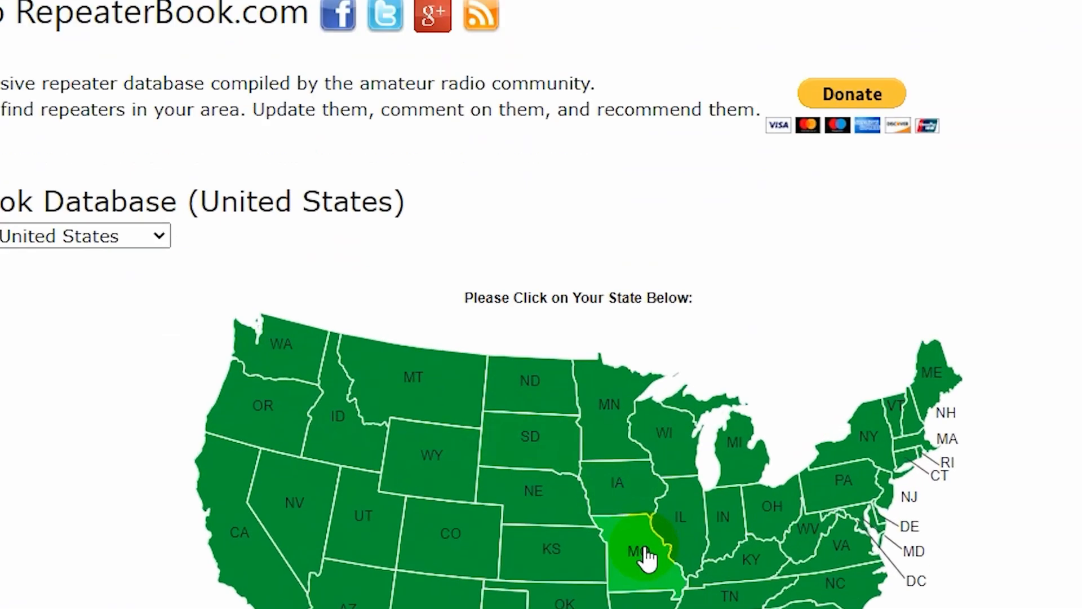
pyautogui.click(633, 551)
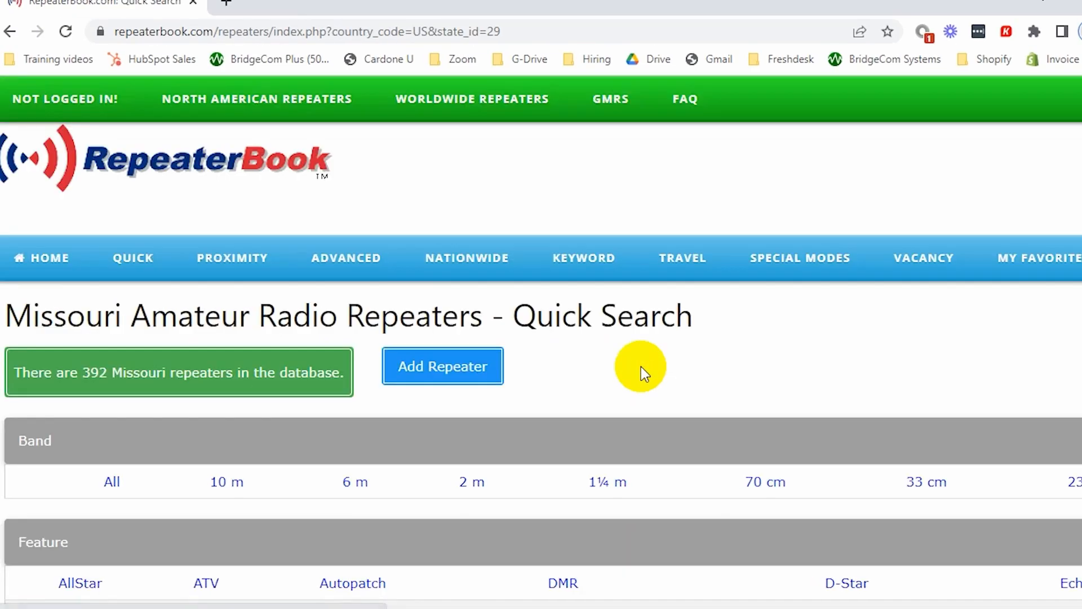
pyautogui.scroll(-3)
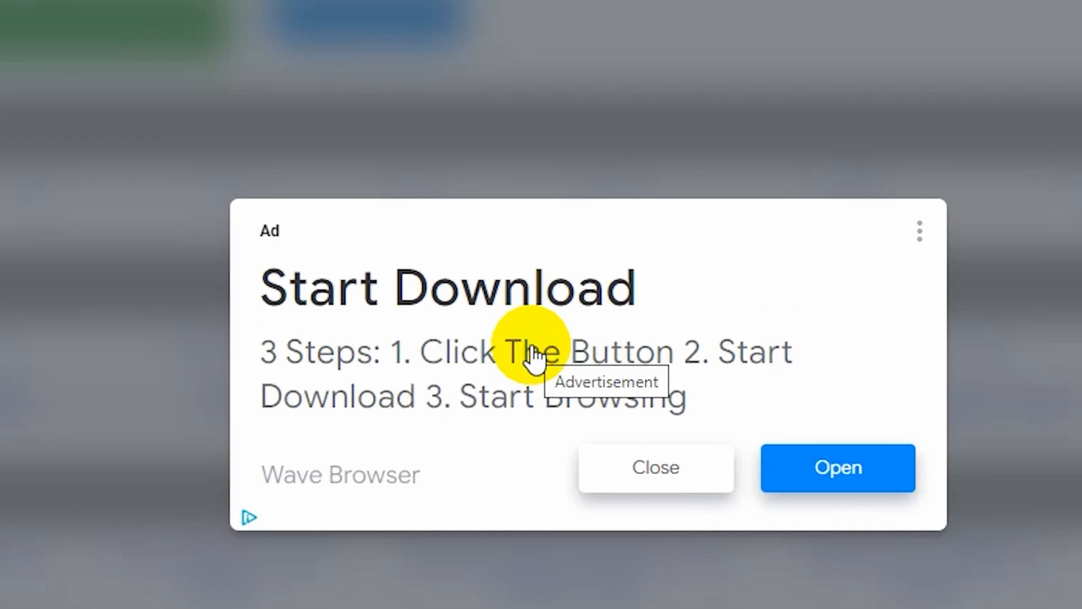
pyautogui.click(655, 467)
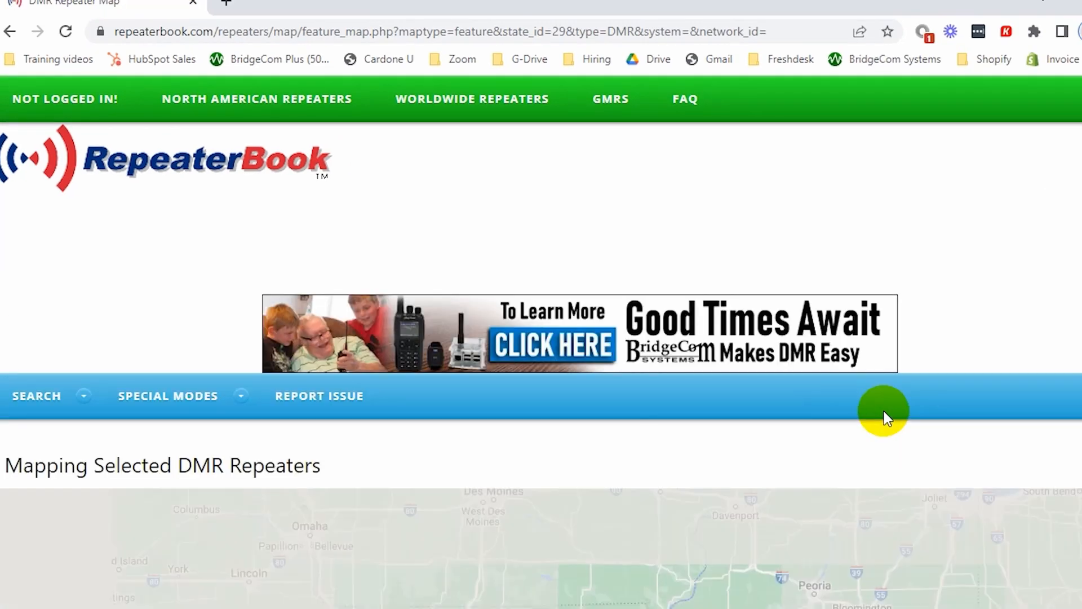
# Open the details page for the Trimble, MO – KCI Airport repeater near Kansas City
pyautogui.scroll(-3)
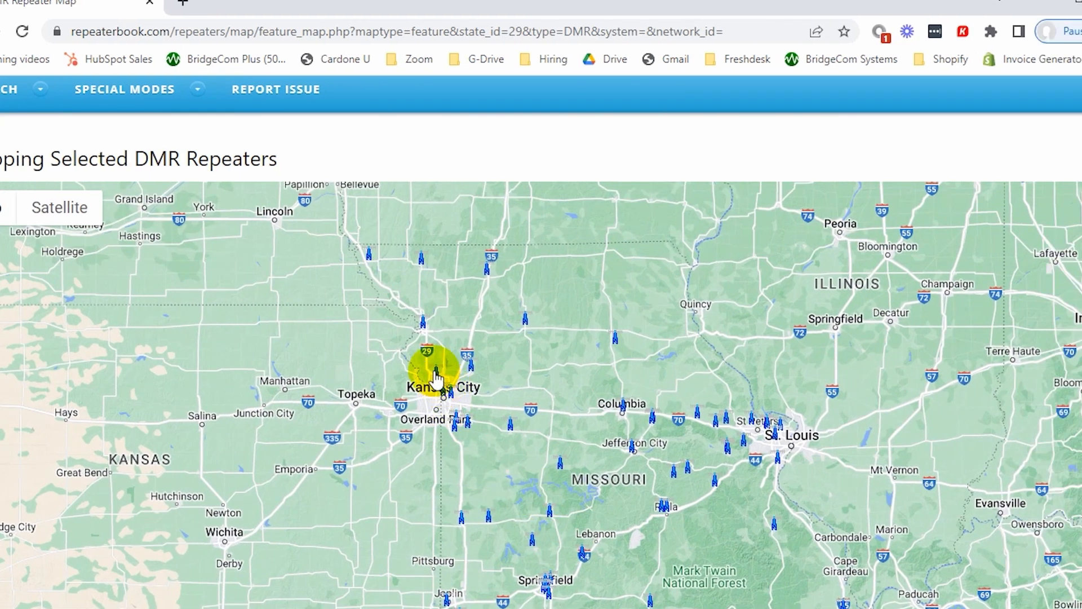
pyautogui.click(438, 376)
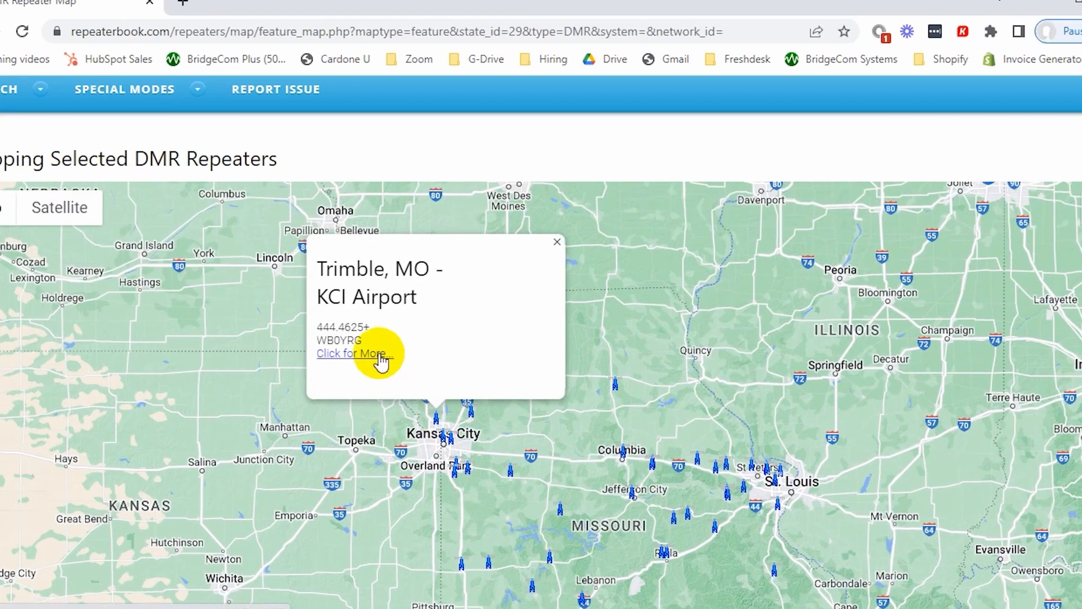
pyautogui.click(351, 353)
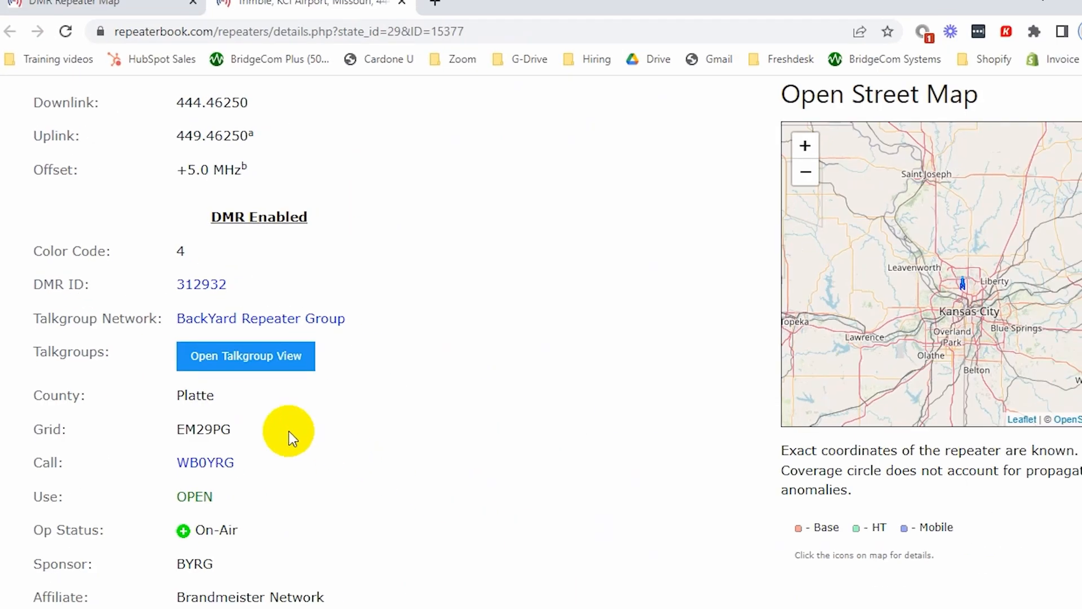
# Scroll the repeater details down to the Notes, then return to the AnyTone CPS channel list
pyautogui.scroll(-3)
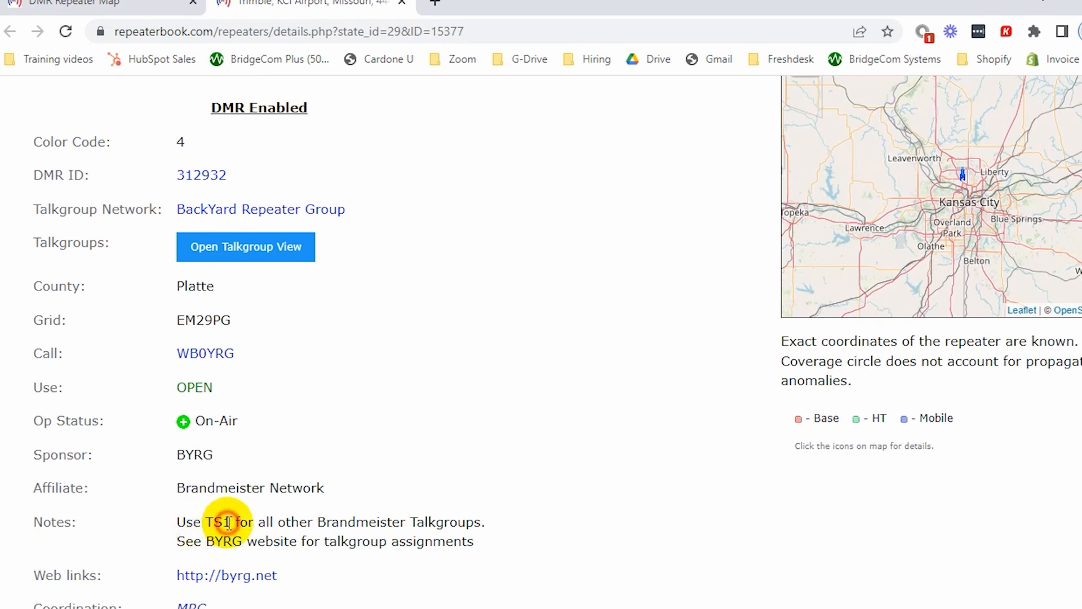
pyautogui.click(245, 246)
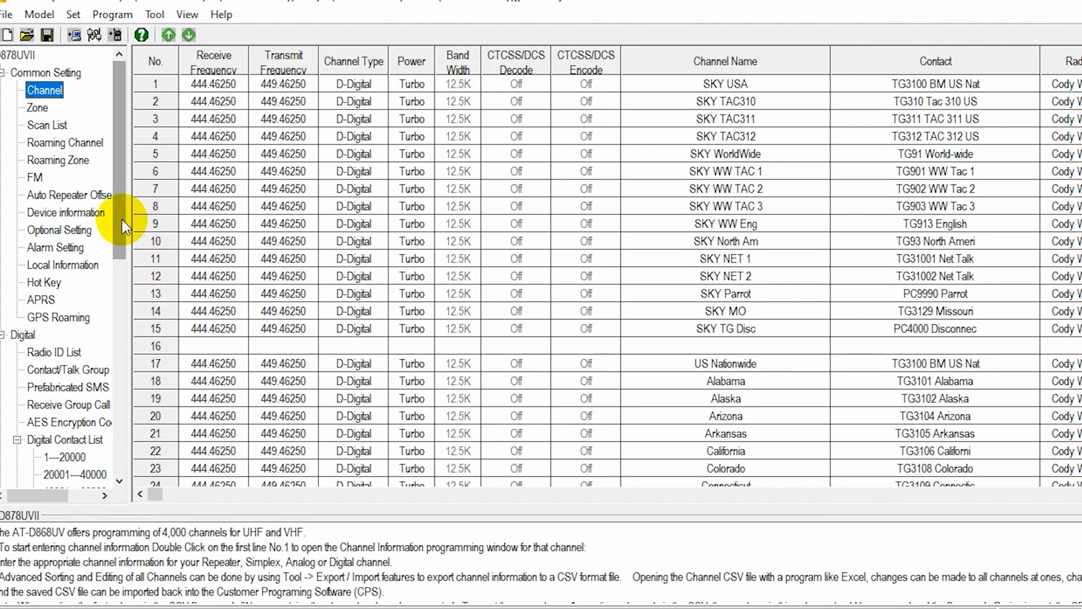
pyautogui.moveTo(925, 349)
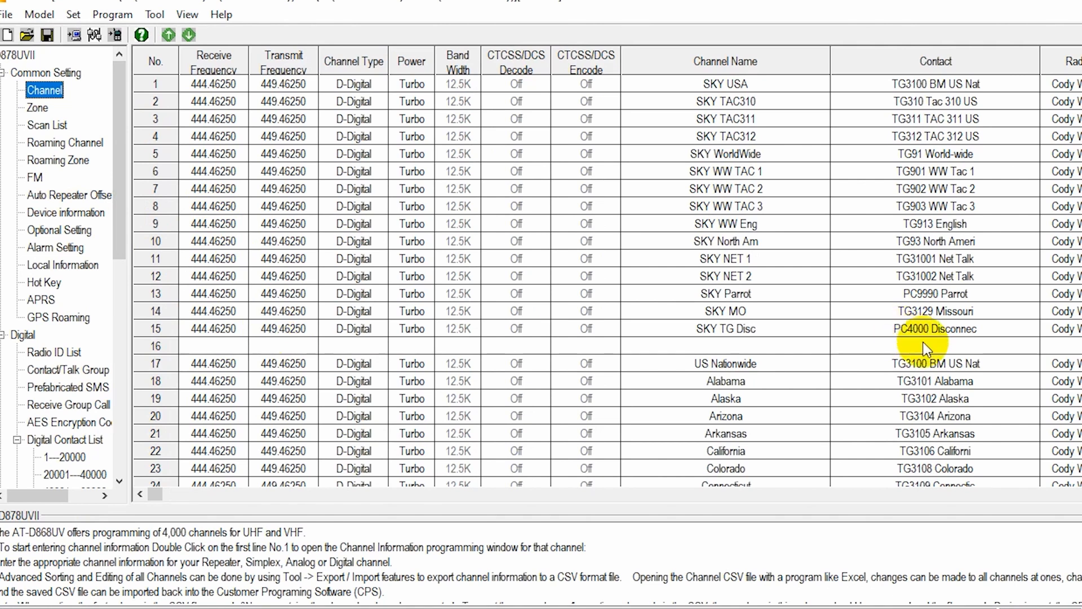
# Scroll the Channel list down to the first empty row, channel 916
pyautogui.scroll(-3)
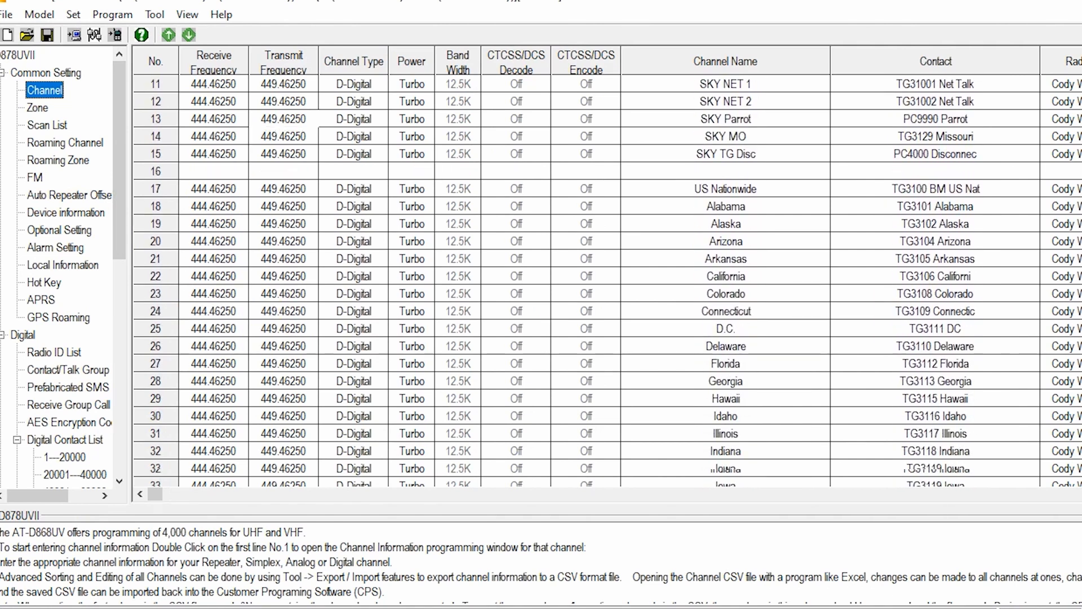
pyautogui.scroll(-3)
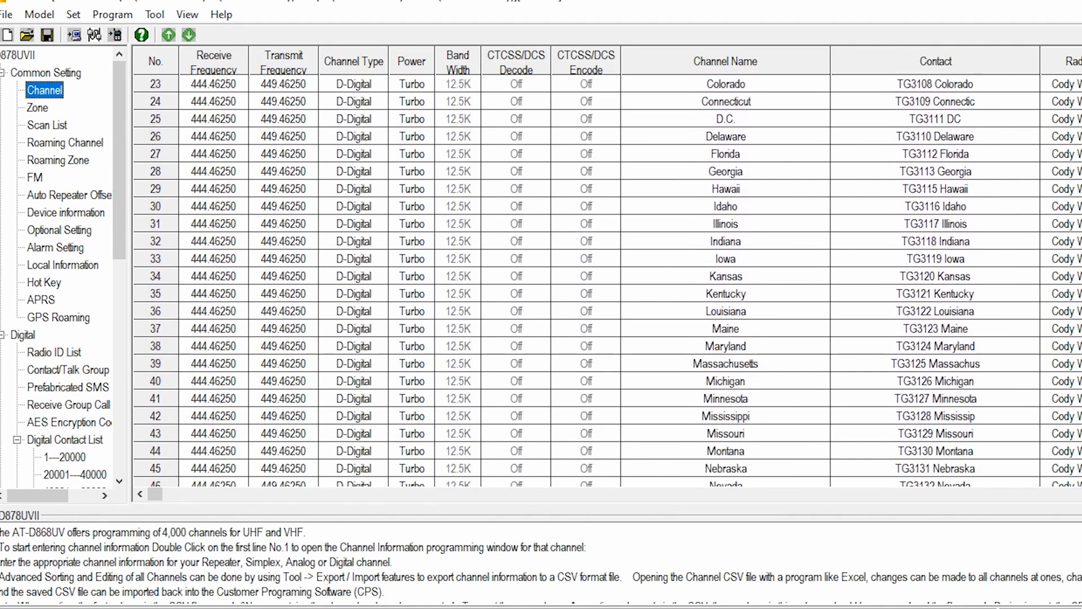
pyautogui.scroll(-3)
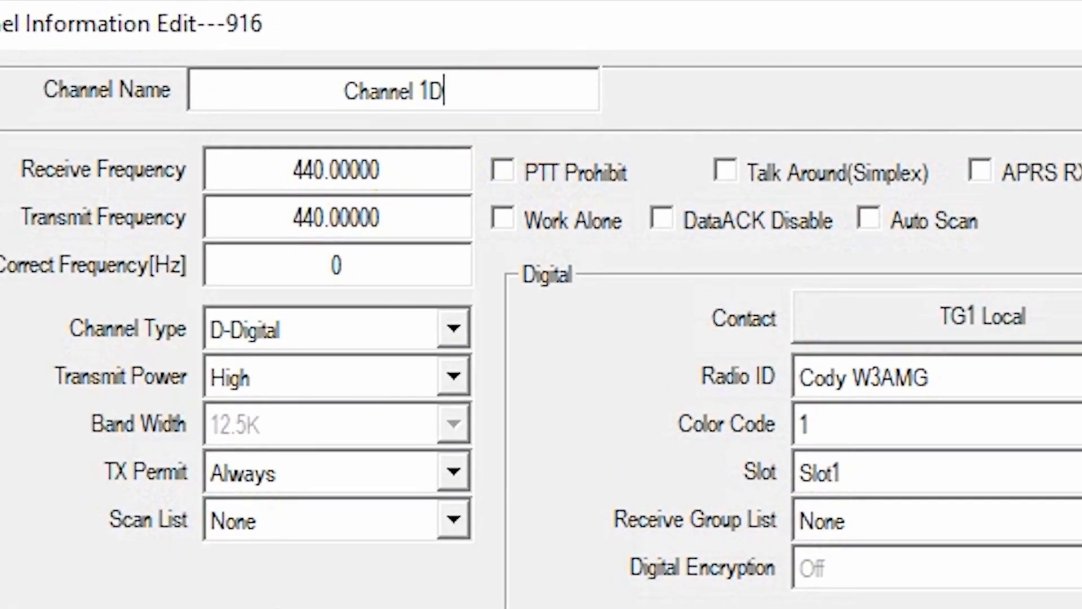
# Name channel 916 'DMR Repeater' with receive 444.46250 and transmit 449.46250
pyautogui.write('MR Rep')
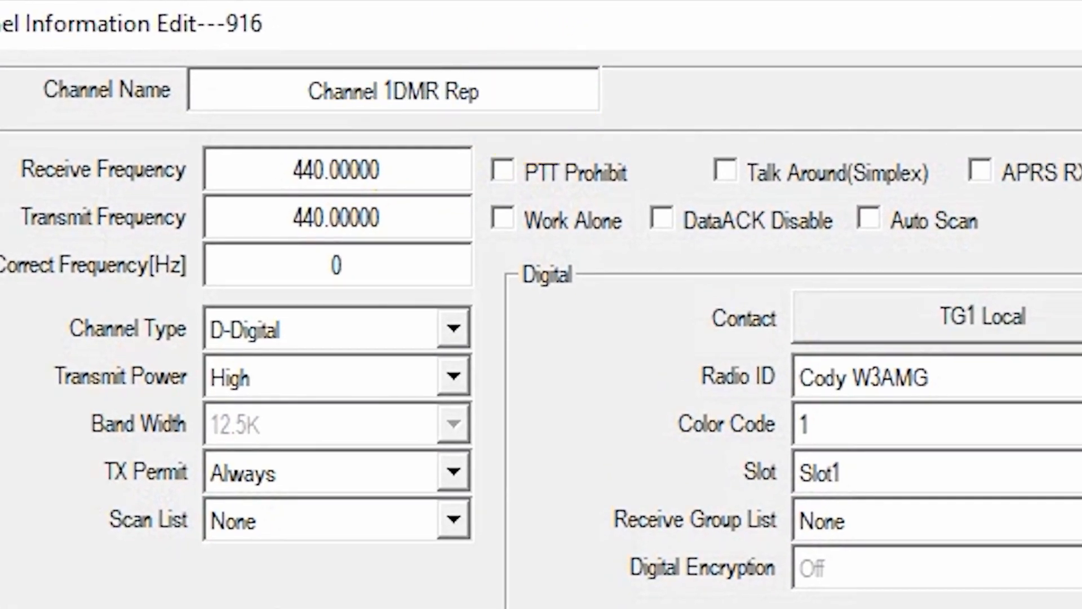
pyautogui.click(461, 76)
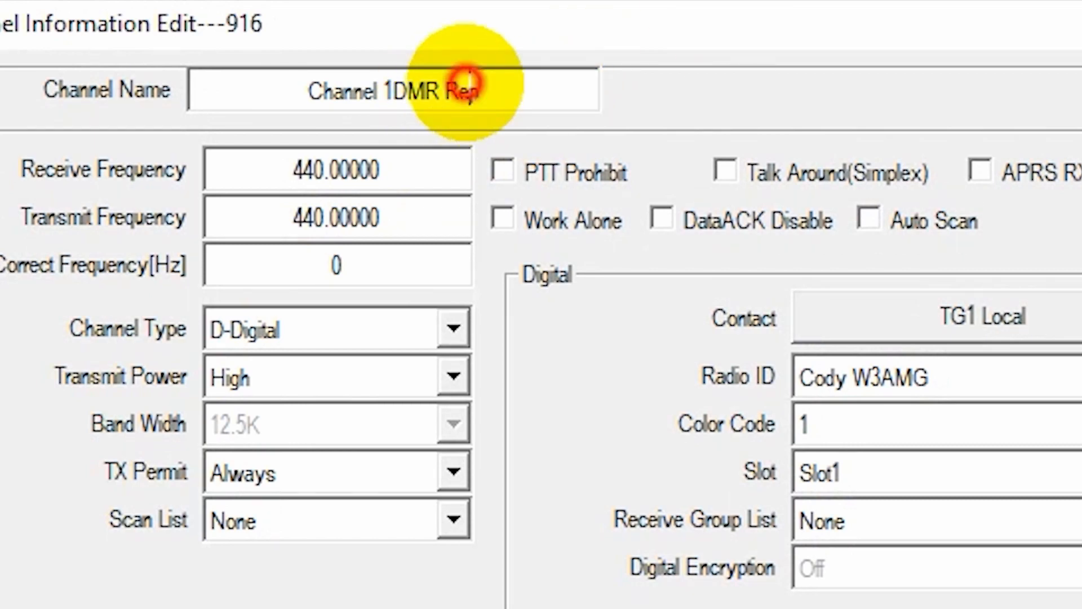
pyautogui.write('DMR Repeat')
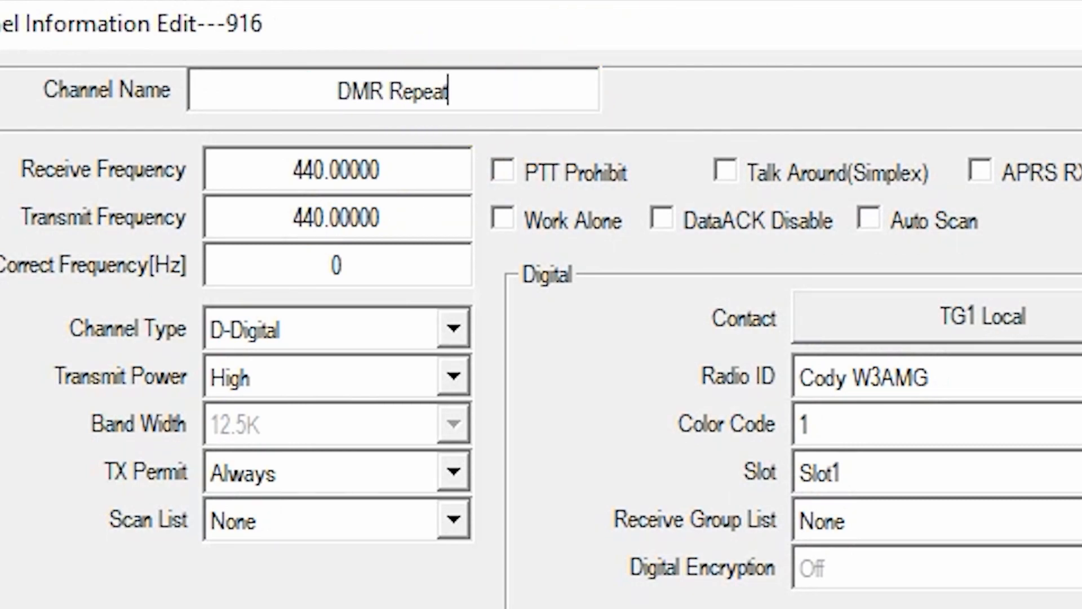
pyautogui.write('er')
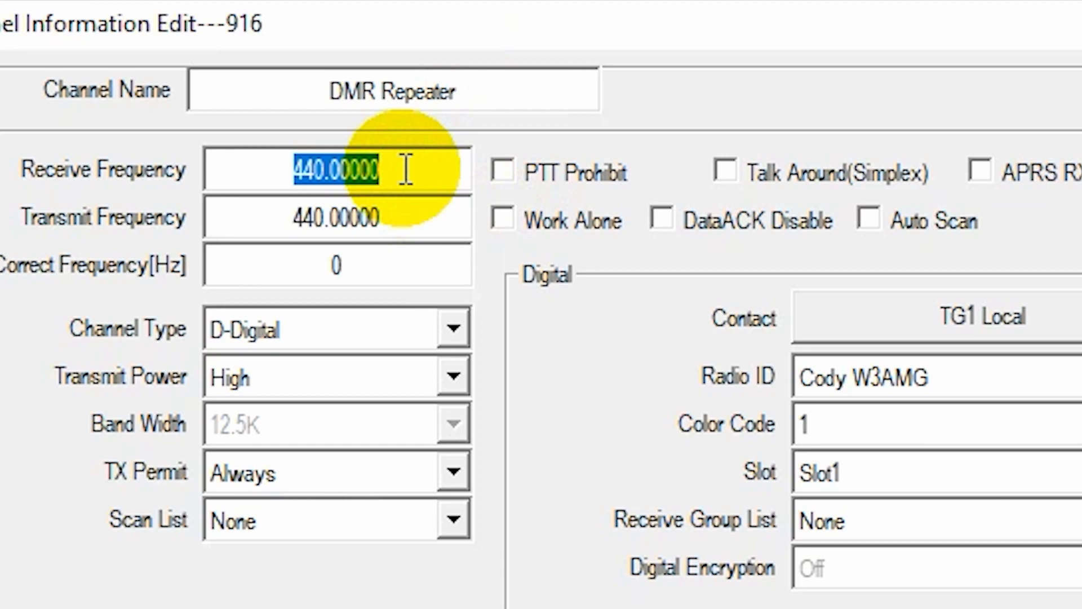
pyautogui.write('444.46250')
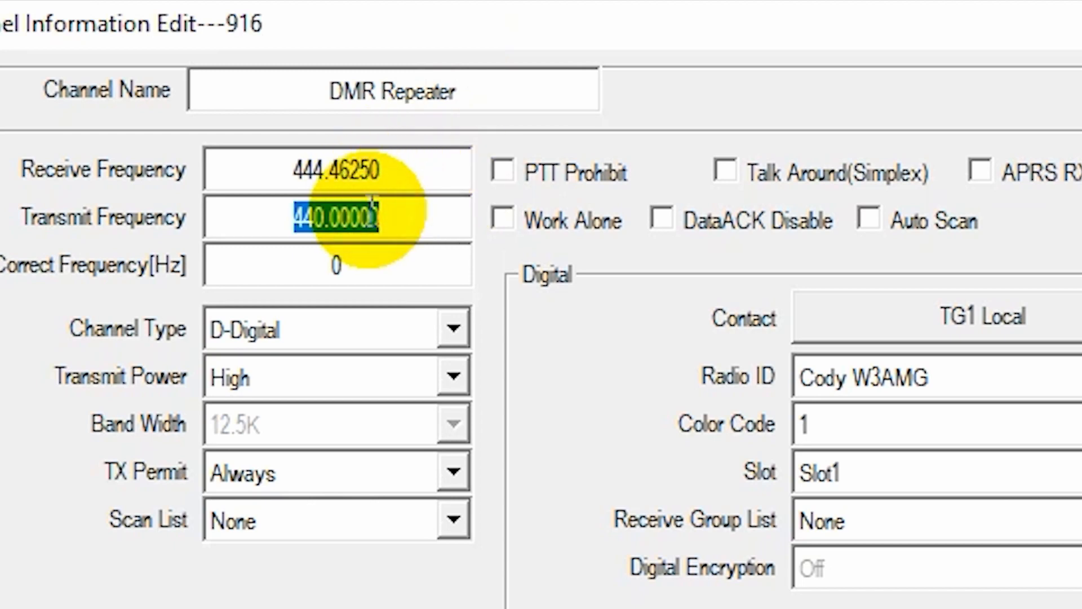
pyautogui.write('449.')
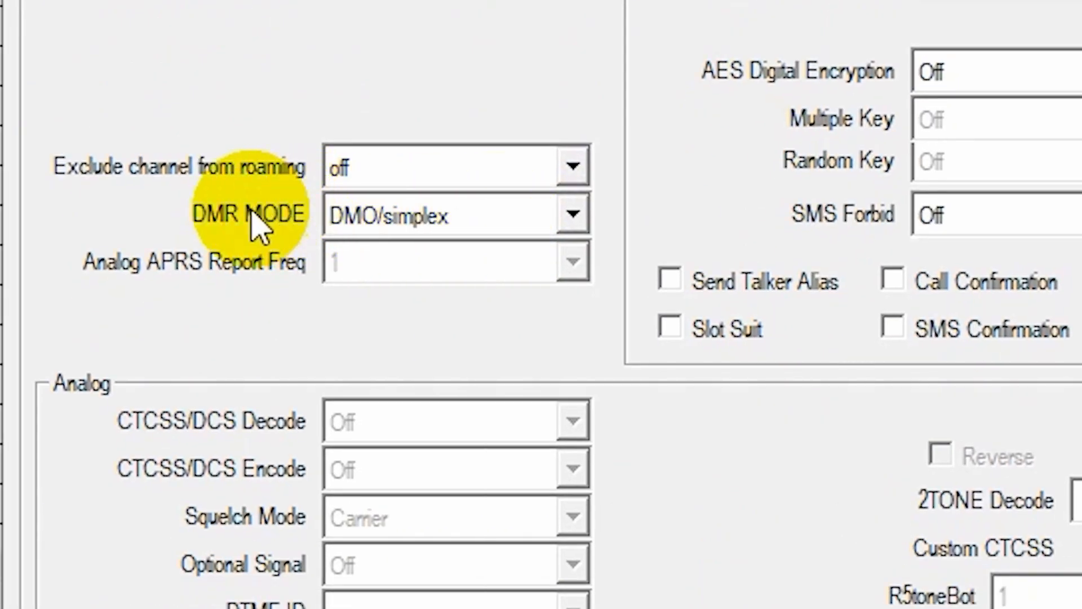
# Set channel 916 to Repeater mode, colour code 4, Slot 1, Turbo power and a talk group contact, then save
pyautogui.click(571, 215)
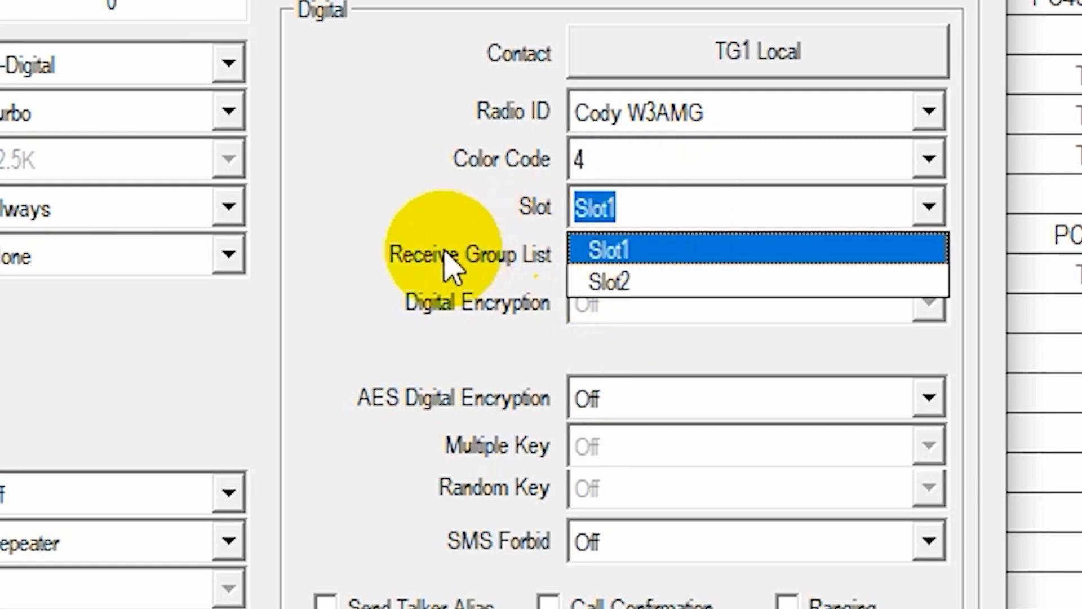
pyautogui.click(605, 250)
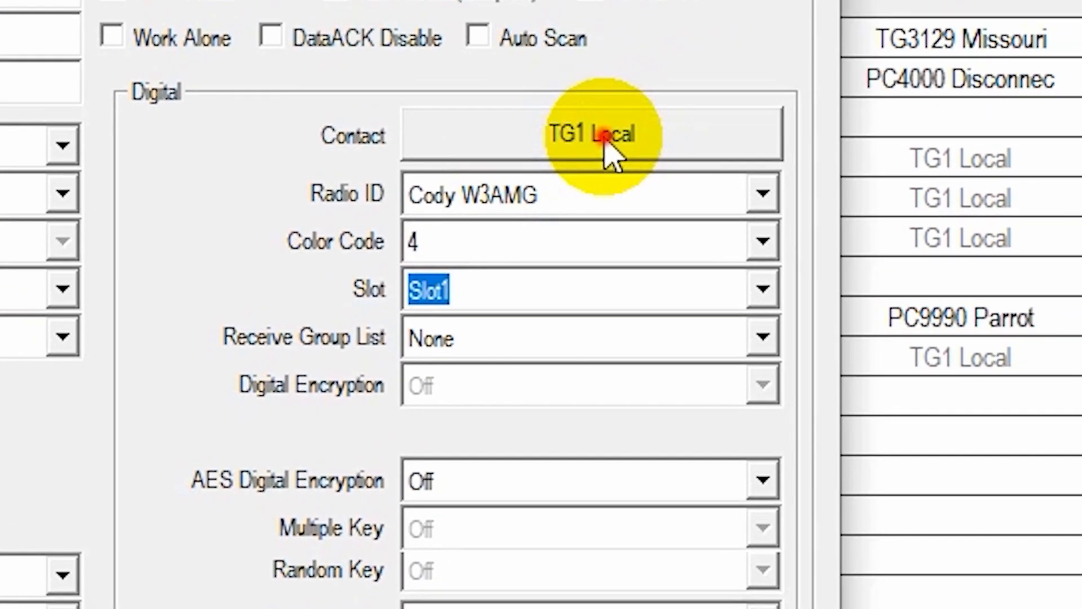
pyautogui.click(590, 133)
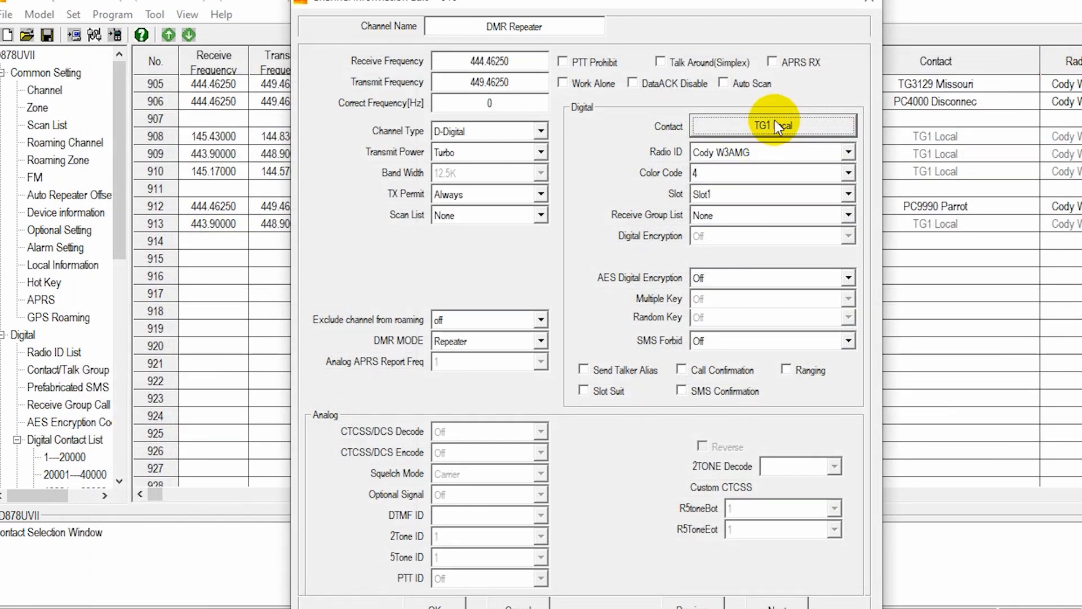
pyautogui.click(773, 125)
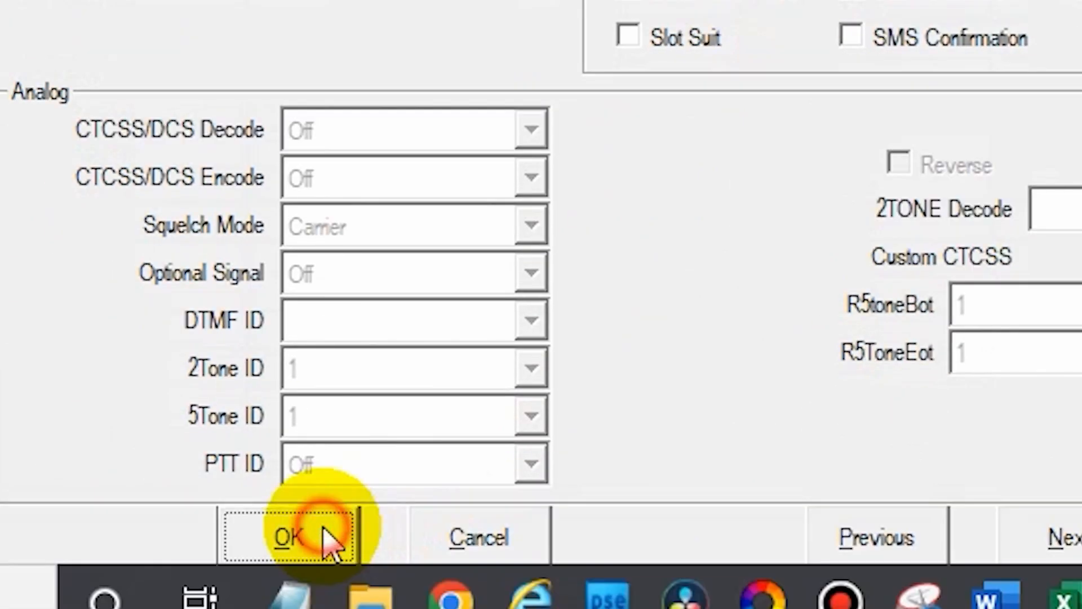
pyautogui.click(288, 537)
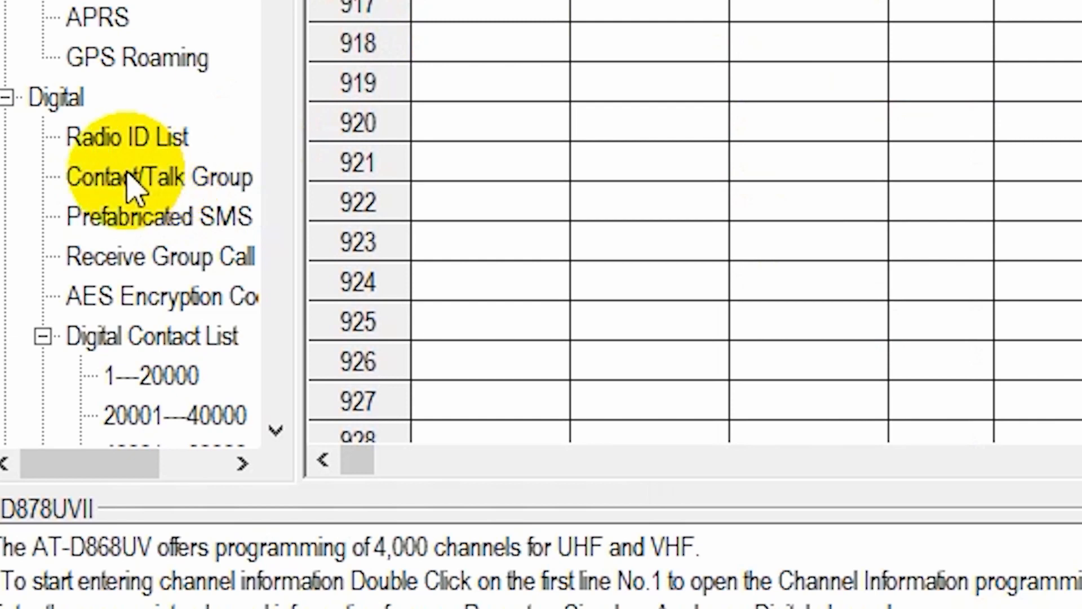
pyautogui.click(159, 177)
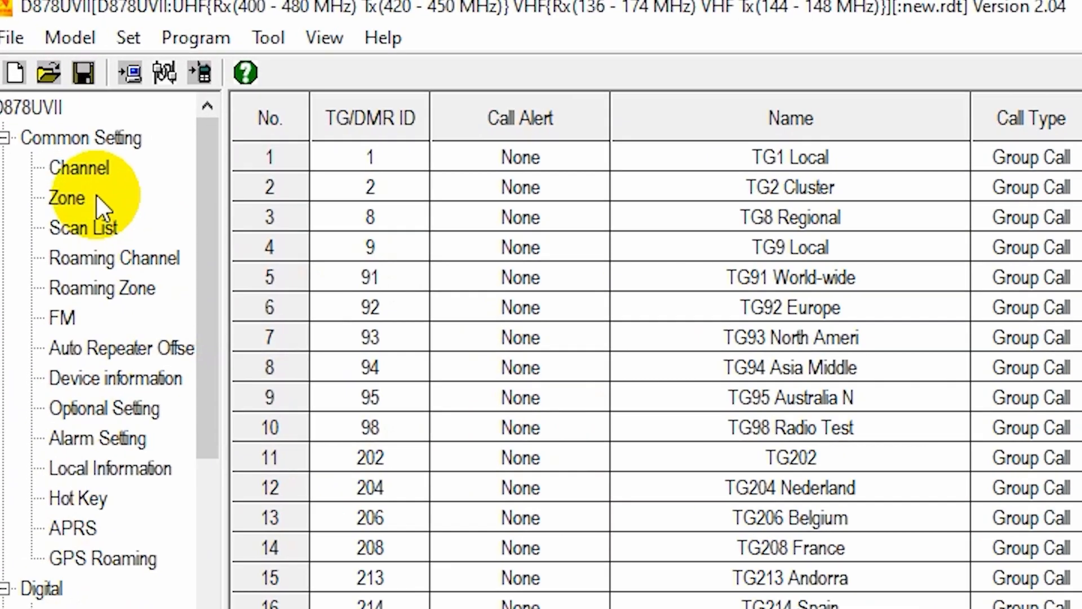
pyautogui.click(79, 167)
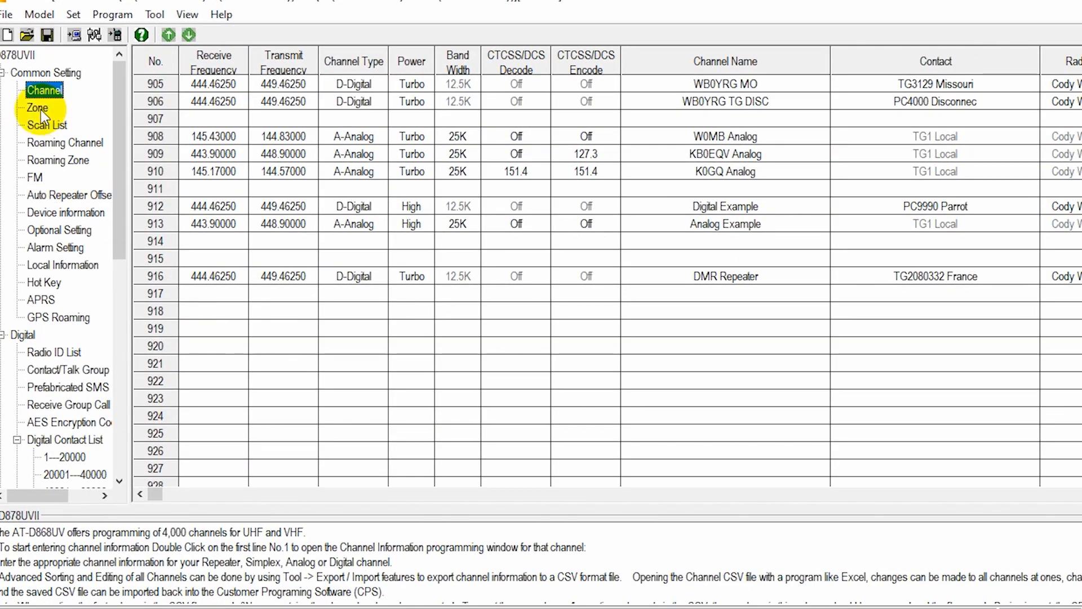
# Create zone 42 'Local Repeaters' containing channel 916 DMR Repeater and save it
pyautogui.click(37, 108)
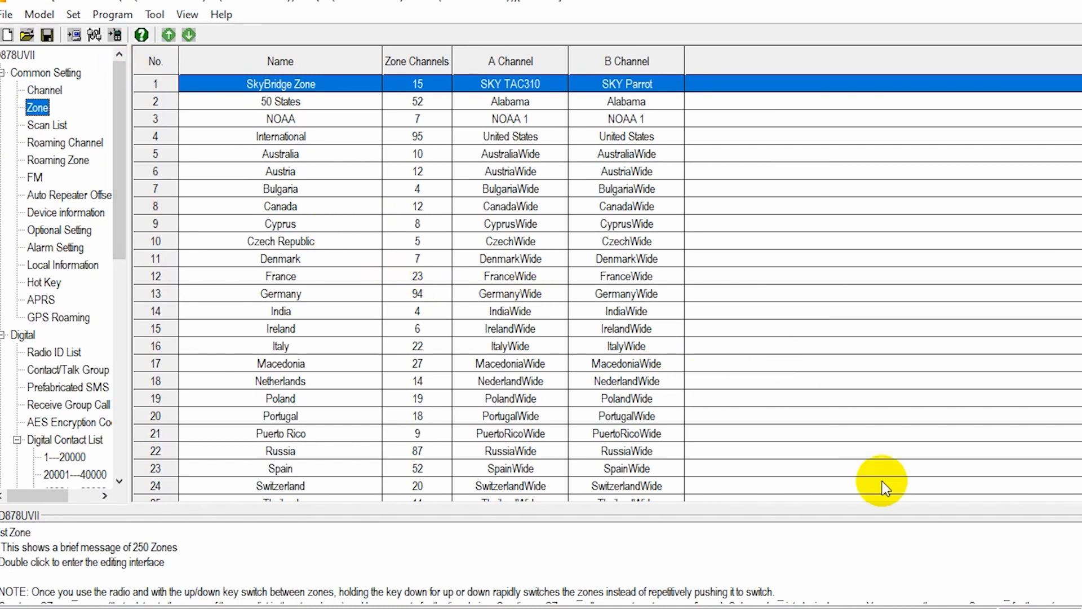
pyautogui.scroll(-3)
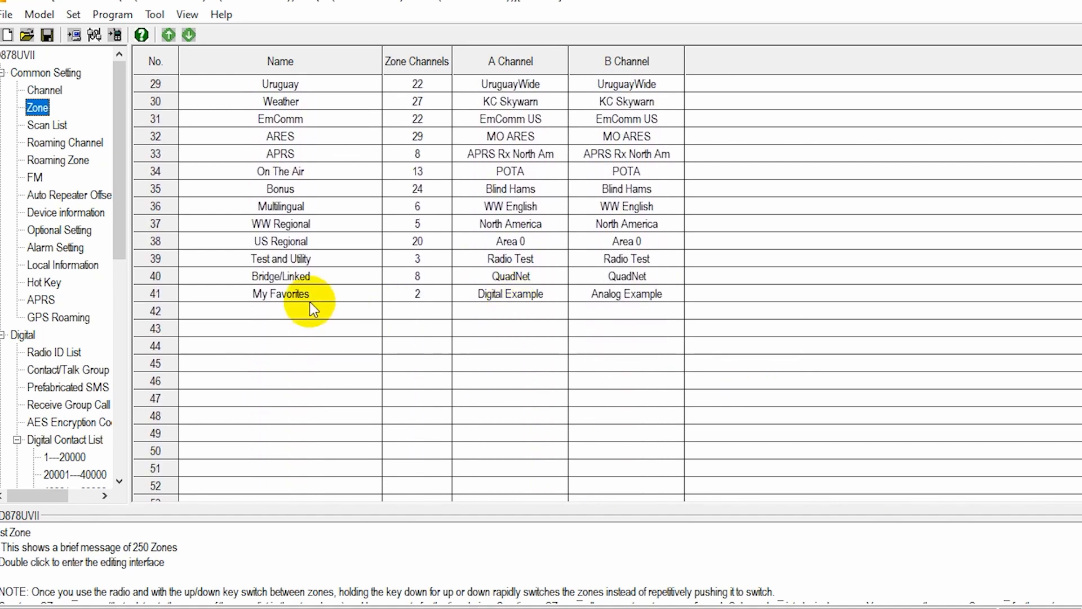
pyautogui.doubleClick(310, 311)
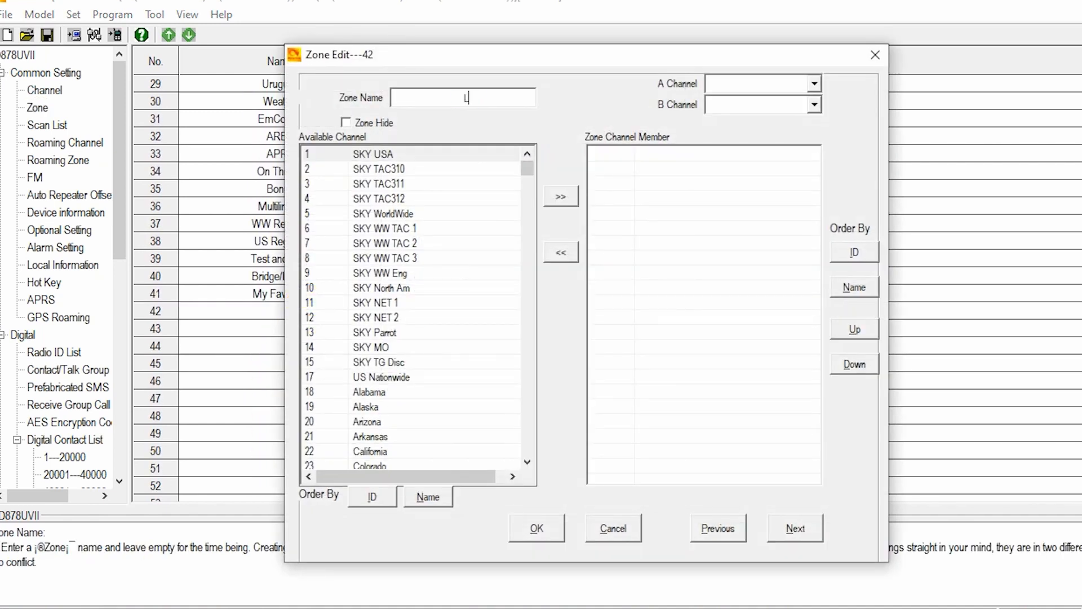
pyautogui.write('ocal Repeaters')
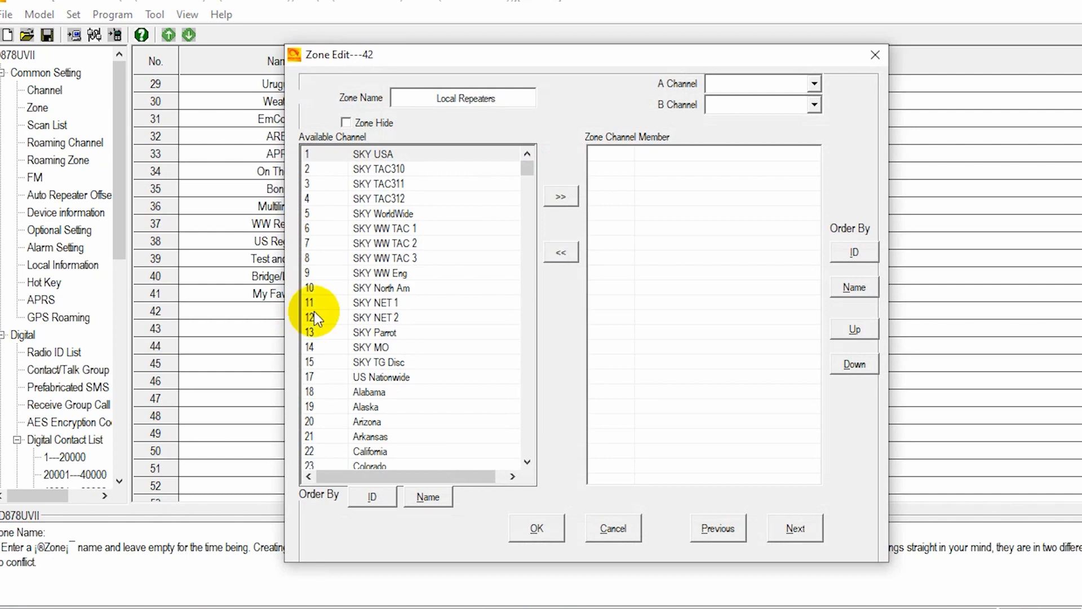
pyautogui.scroll(-3)
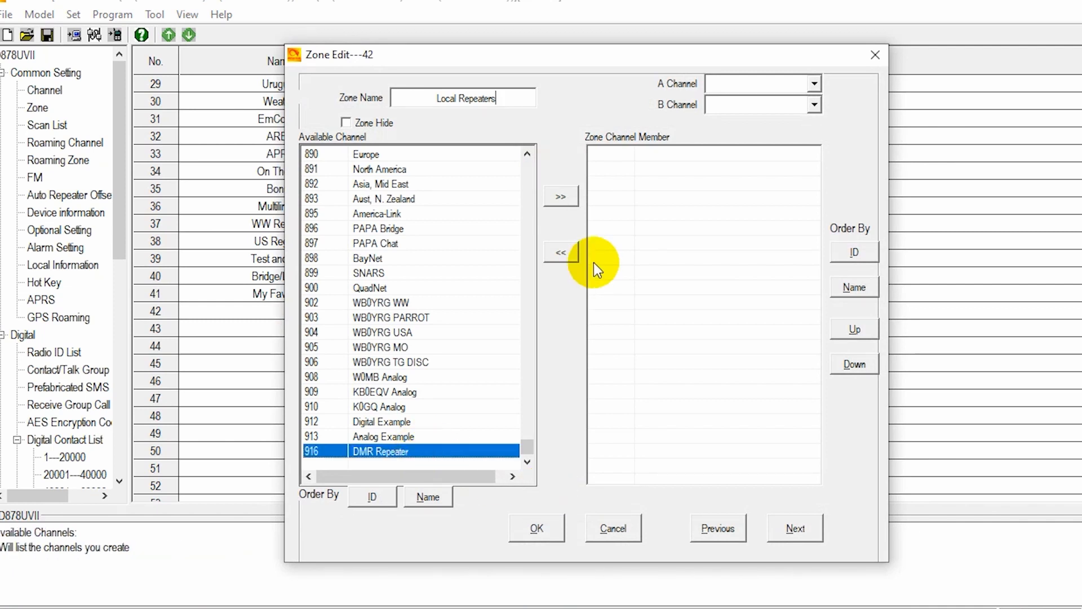
pyautogui.click(560, 196)
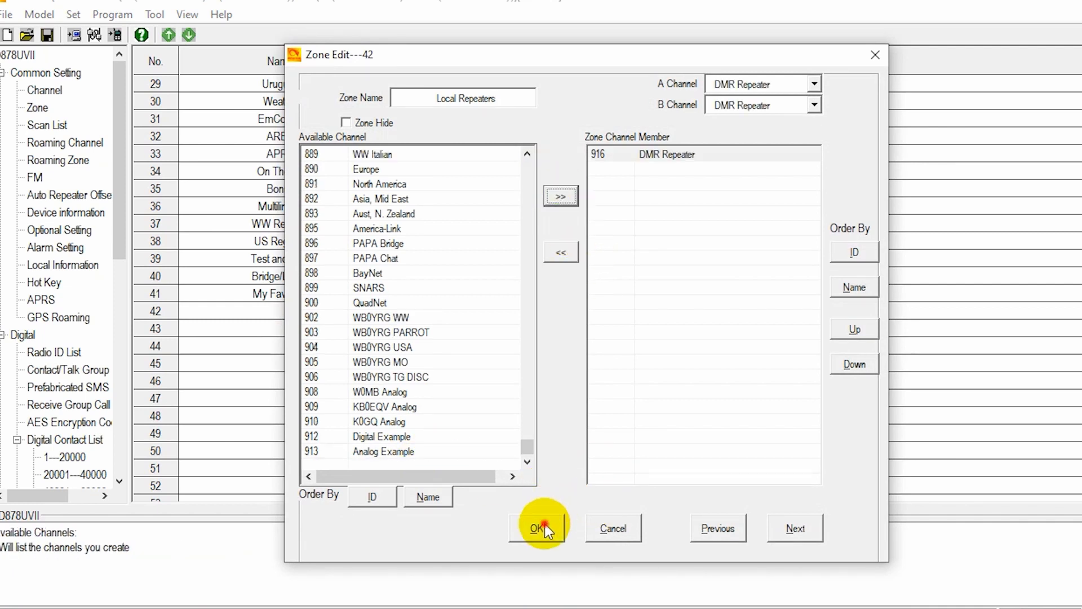
pyautogui.click(537, 528)
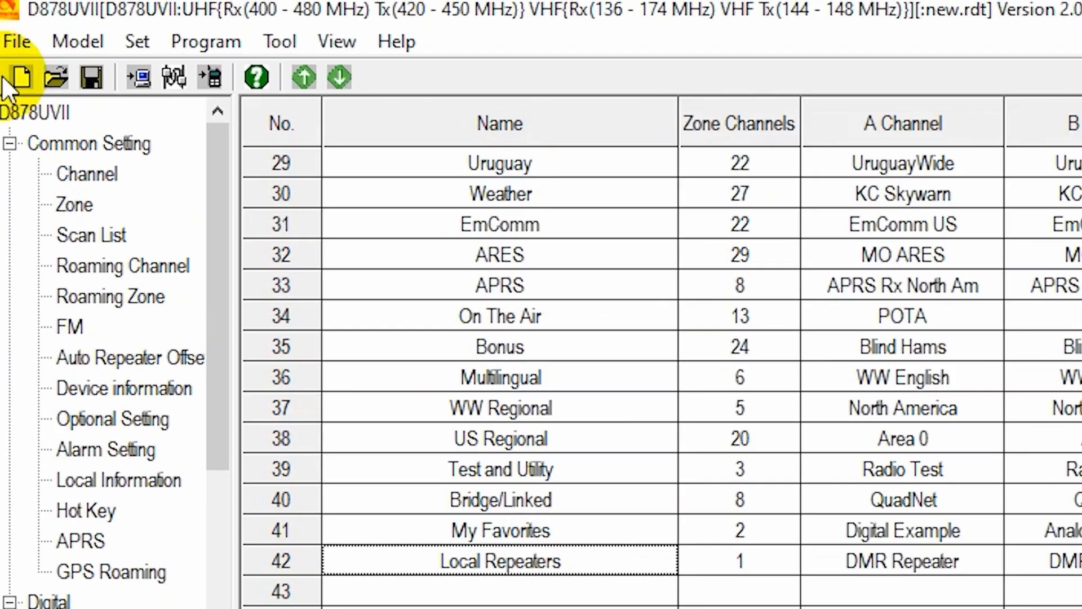
# Return to the channel list and confirm Write to Radio, leaving Other Data checked
pyautogui.click(86, 181)
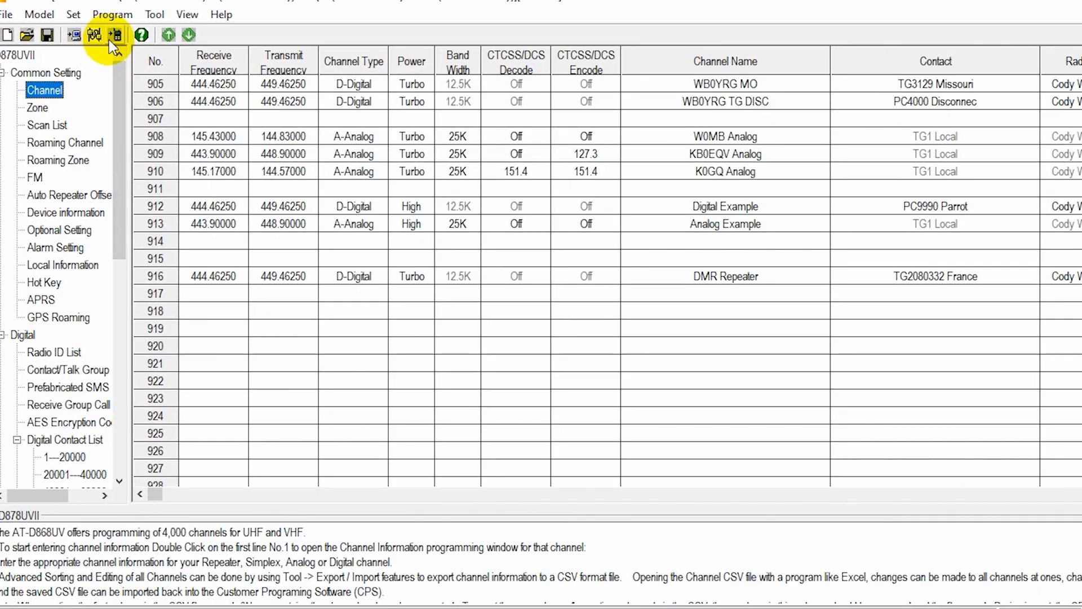
pyautogui.click(114, 34)
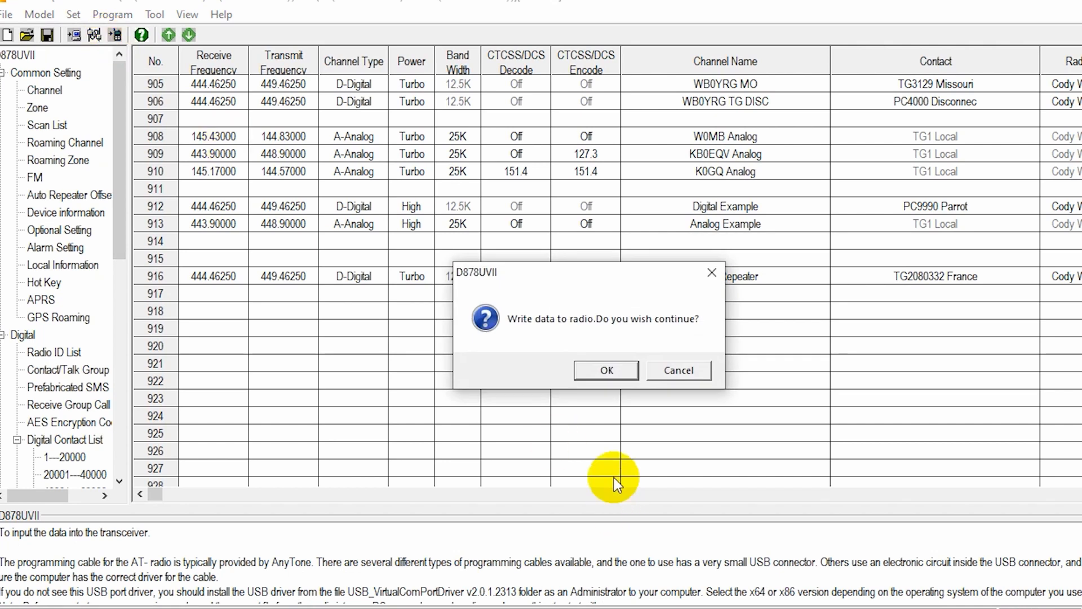
pyautogui.click(605, 370)
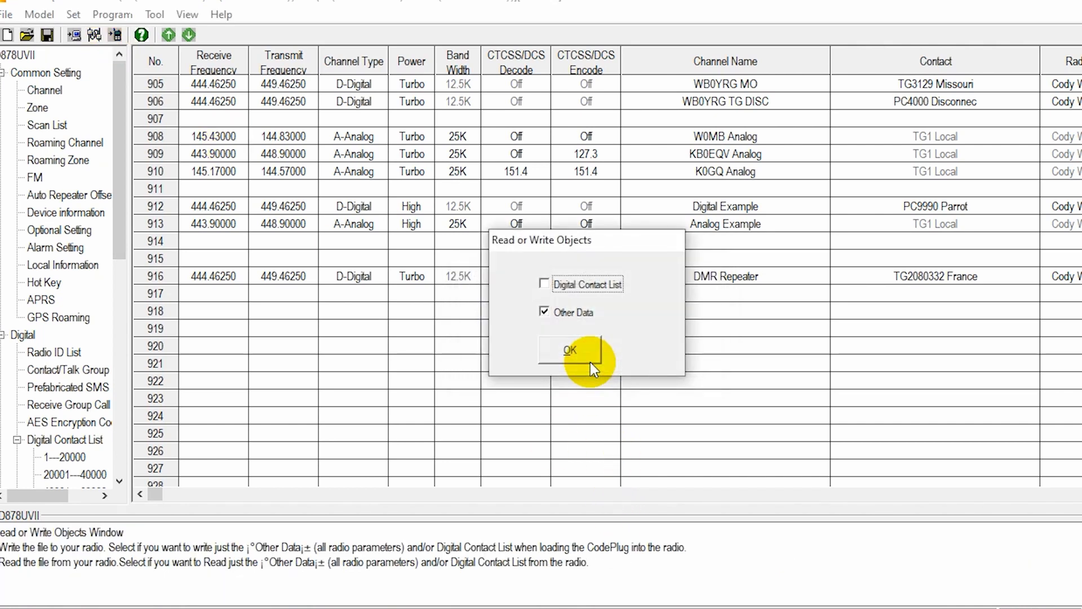